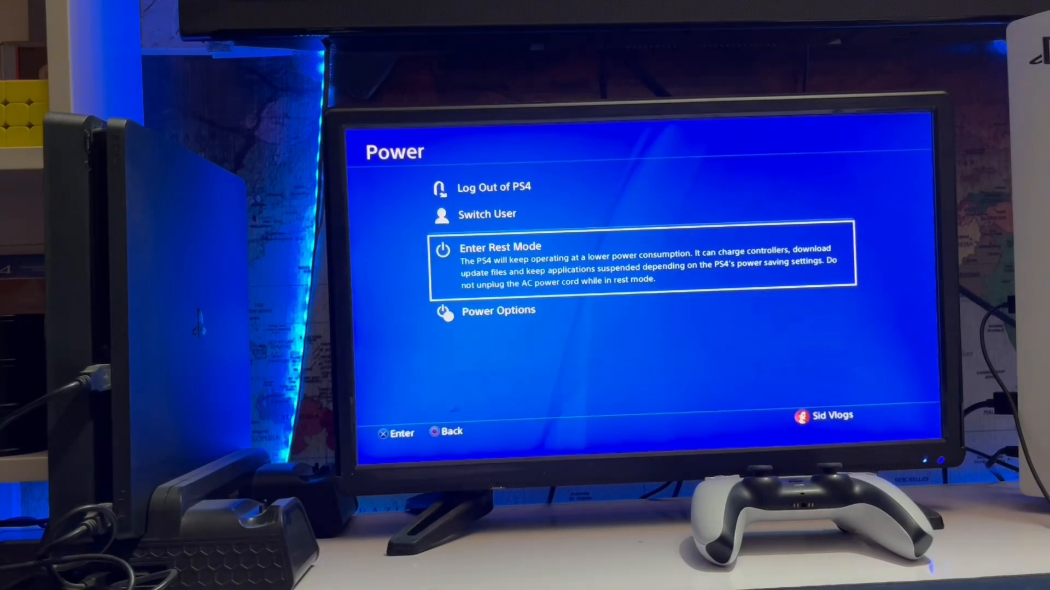
Step: Turn off the PS4 from the Power menu and boot it into Safe Mode
click(499, 310)
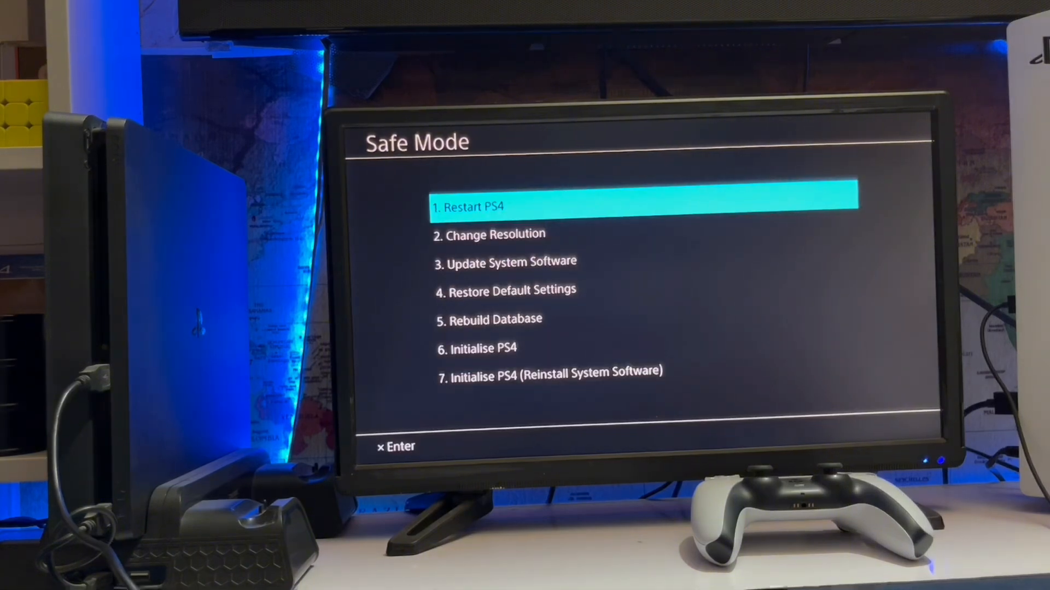
Step: Select '3. Update System Software' and highlight the update-from-disc source in its submenu
key(Down)
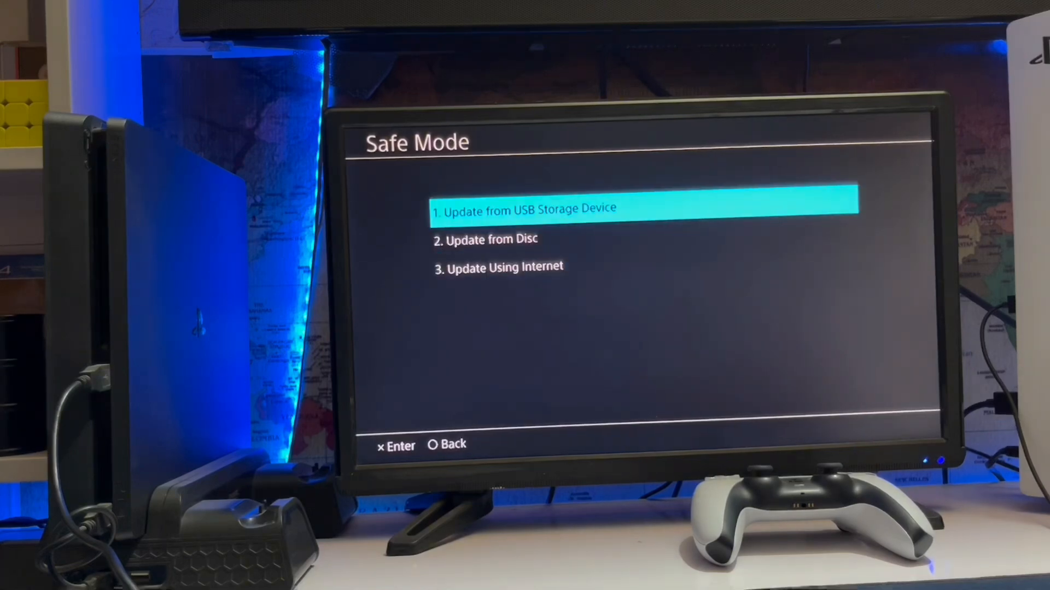
key(down)
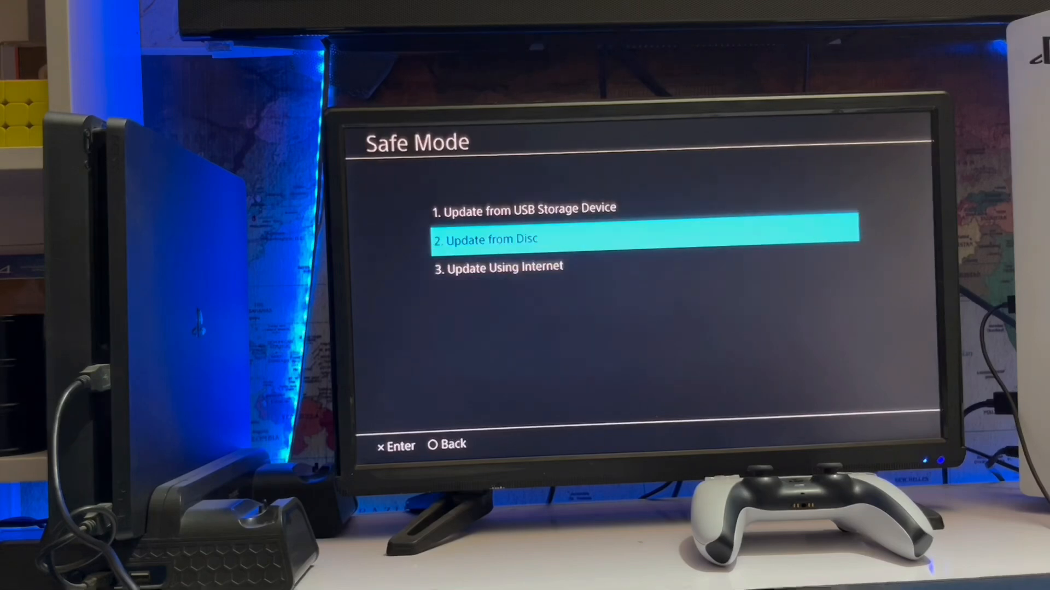